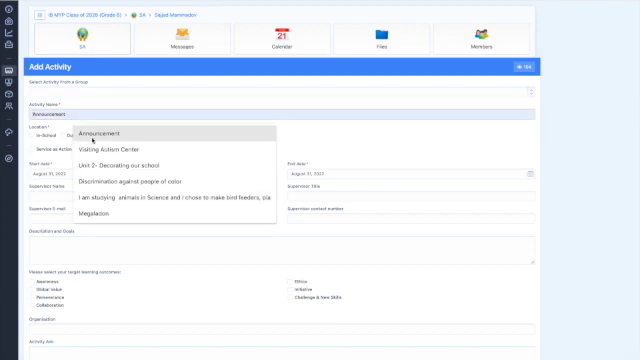
Name the activity from the suggestions, choose its type and enable the multi-day option.
left_click(112, 146)
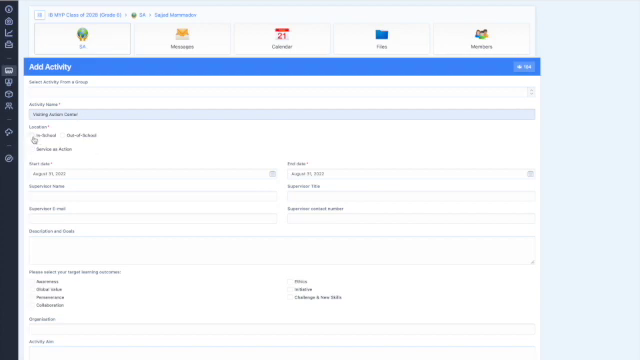
left_click(64, 136)
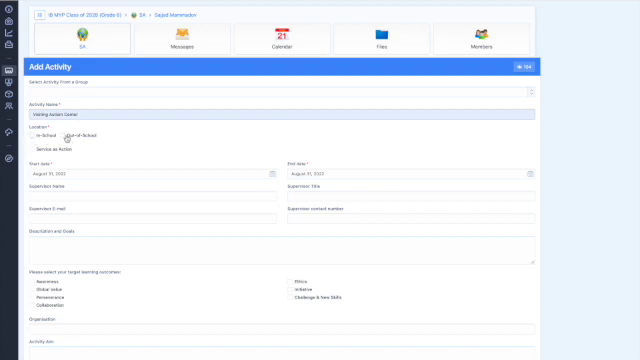
left_click(62, 136)
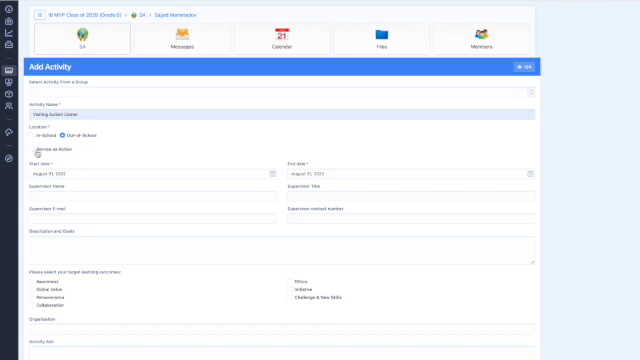
left_click(36, 152)
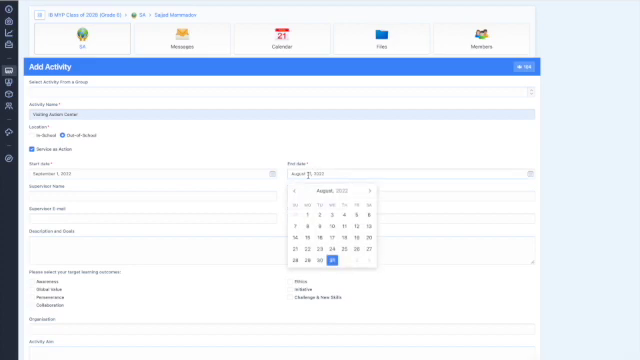
Move the end-date calendar to the right month and choose the end day.
left_click(372, 192)
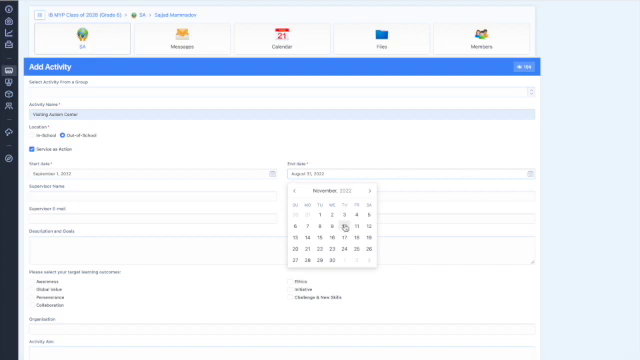
left_click(340, 262)
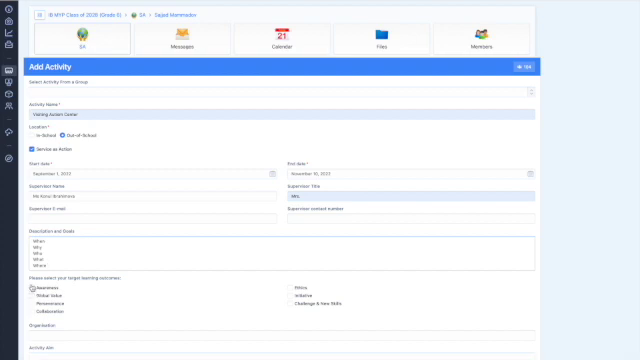
Tick two learning outcomes that the activity addresses.
left_click(32, 286)
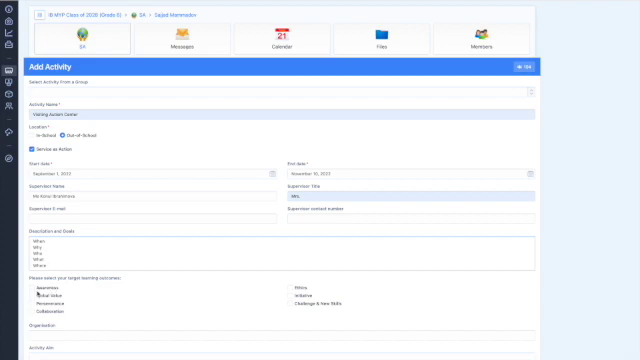
left_click(34, 288)
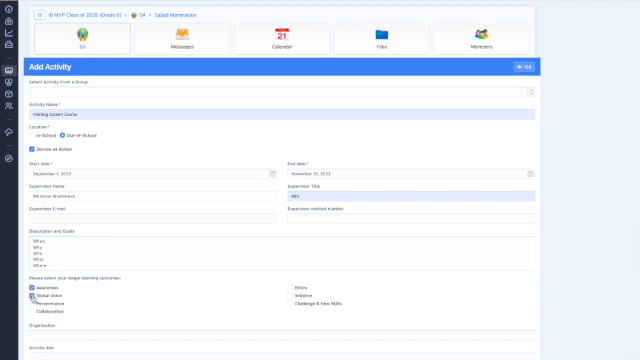